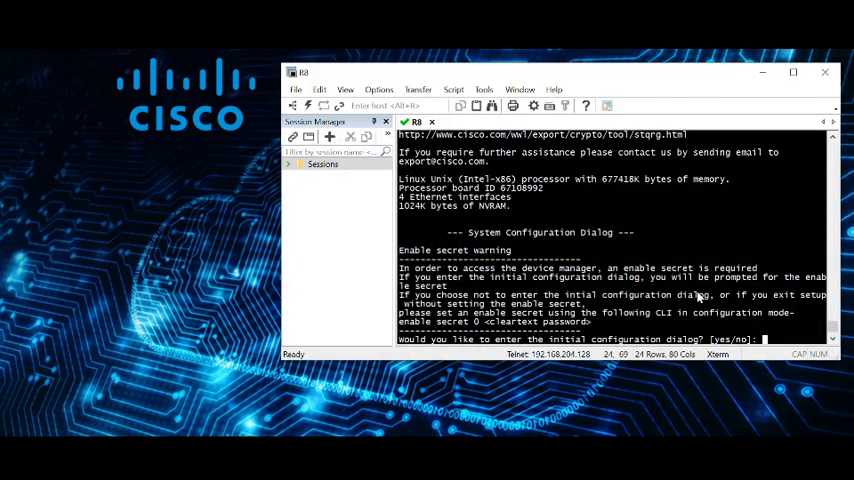
- Answer 'no' to R8's initial configuration dialog prompt
type("no")
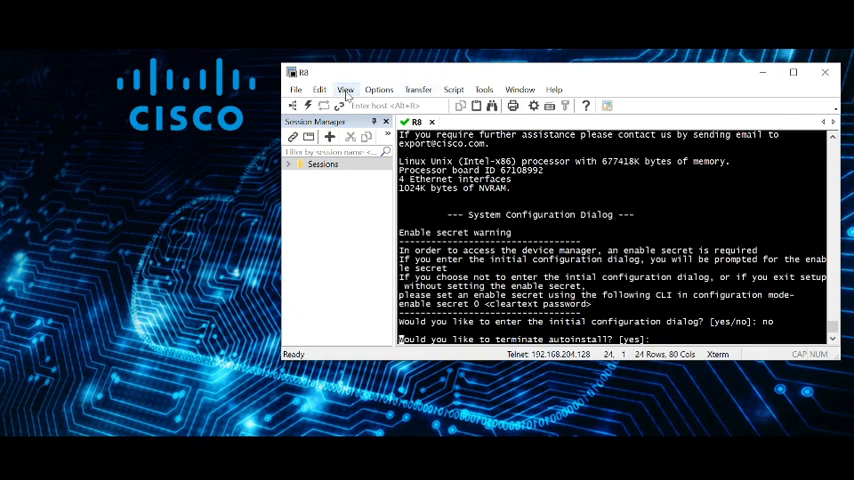
- Turn on the Button Bar from the View menu
left_click(345, 89)
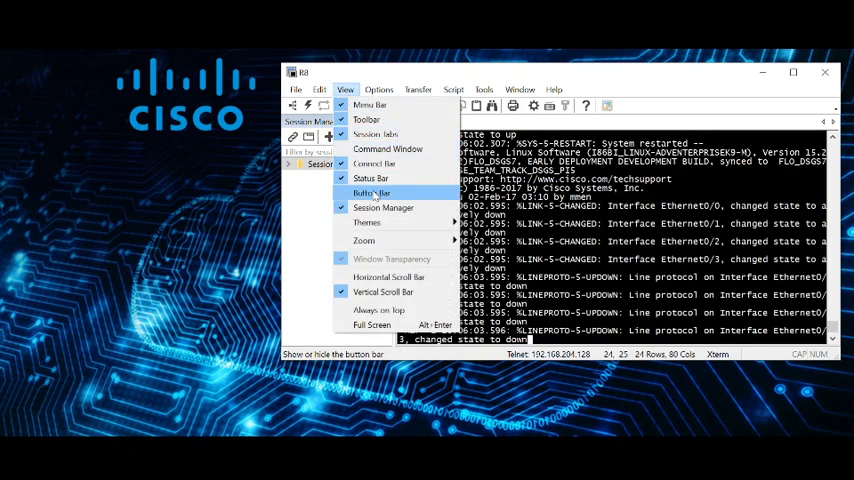
left_click(371, 193)
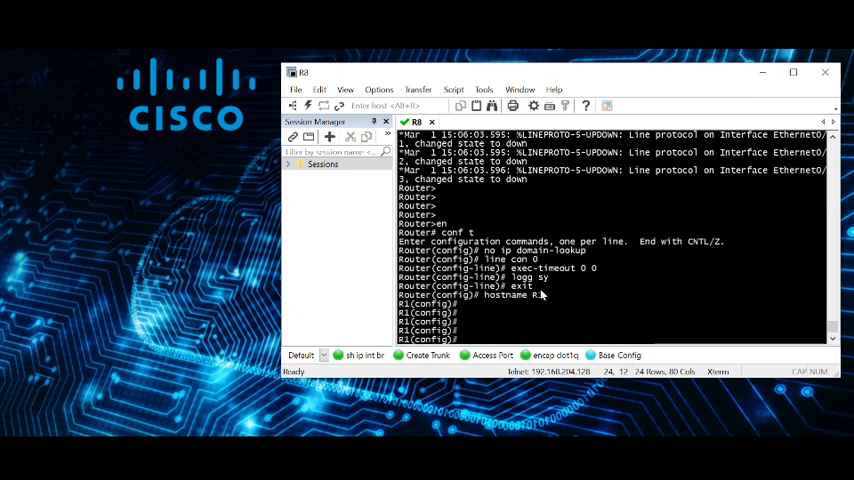
mouse_move(553, 305)
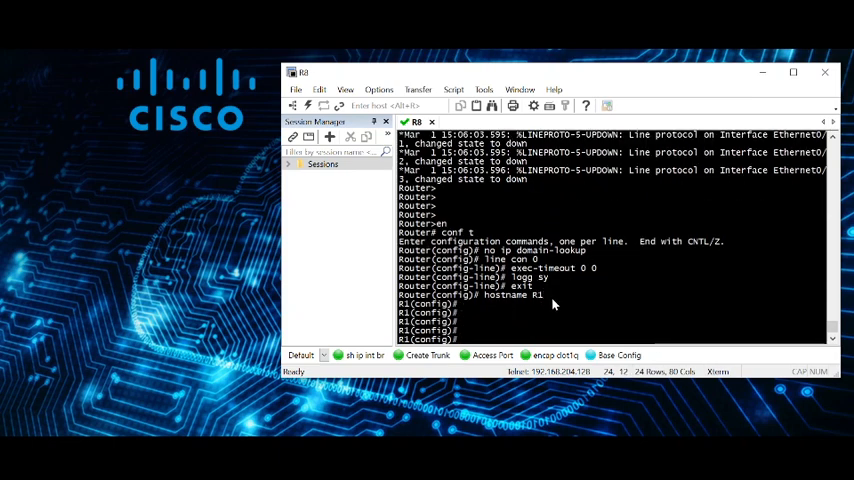
mouse_move(500, 267)
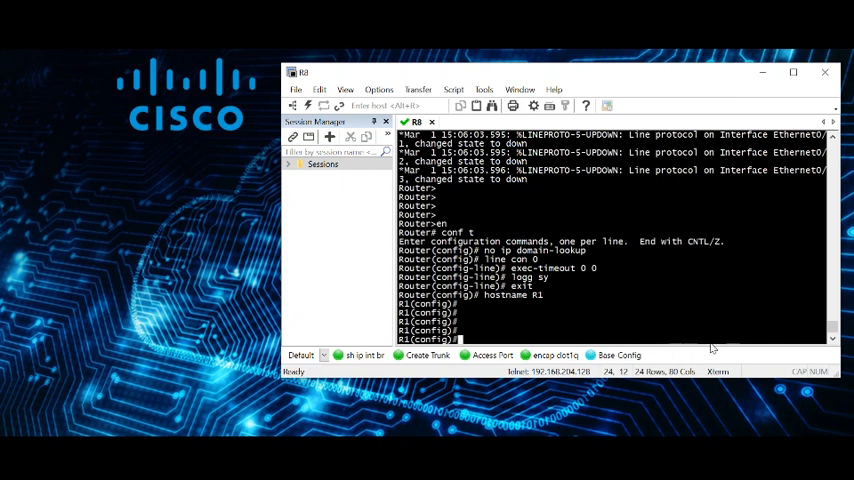
mouse_move(659, 363)
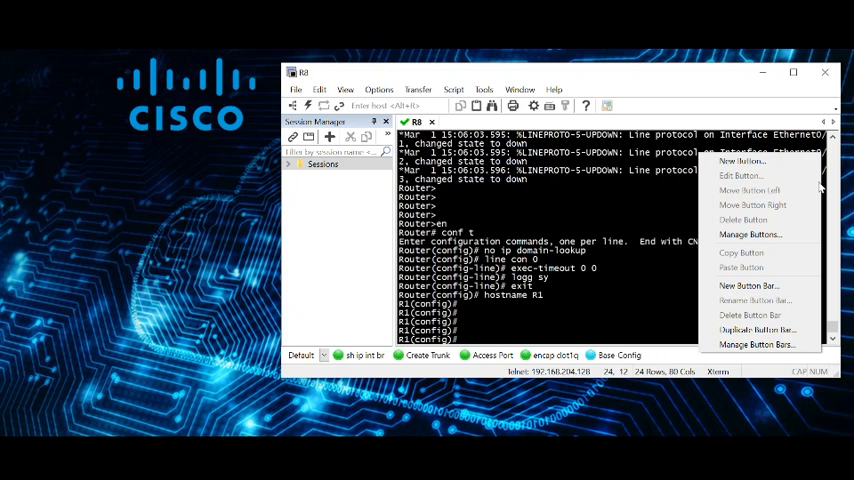
left_click(742, 161)
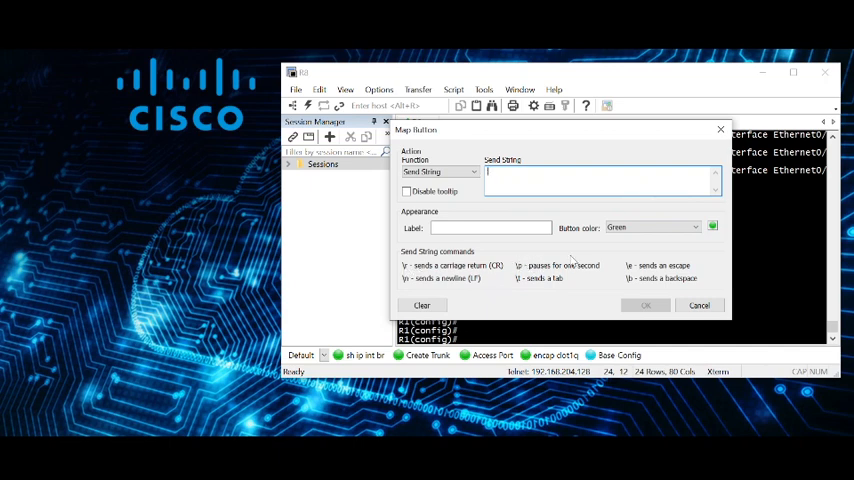
mouse_move(573, 208)
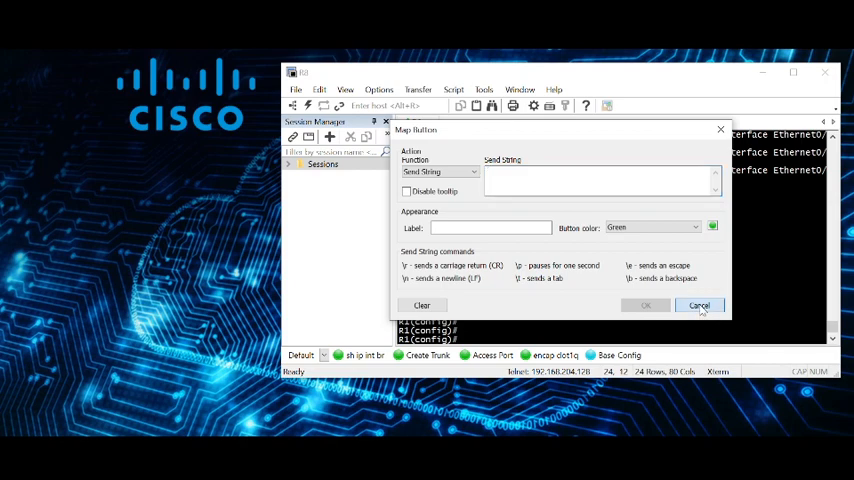
left_click(698, 305)
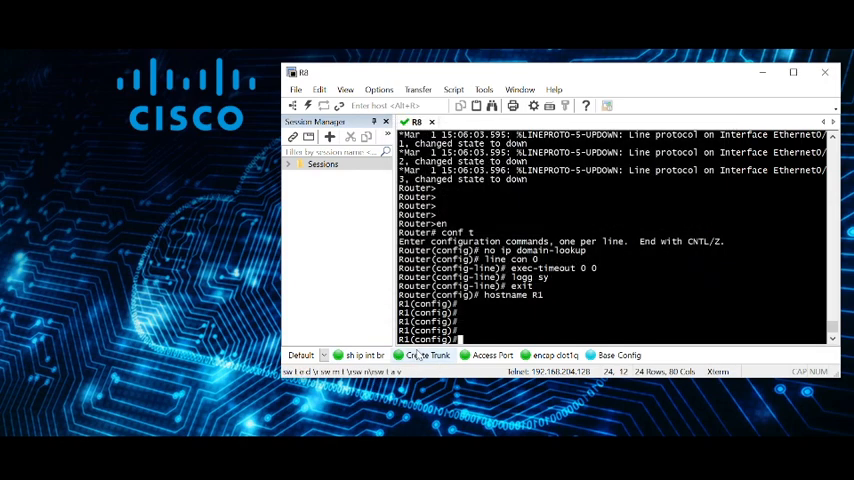
- Type 'do' in configuration mode to prefix the interface listing command
type("do")
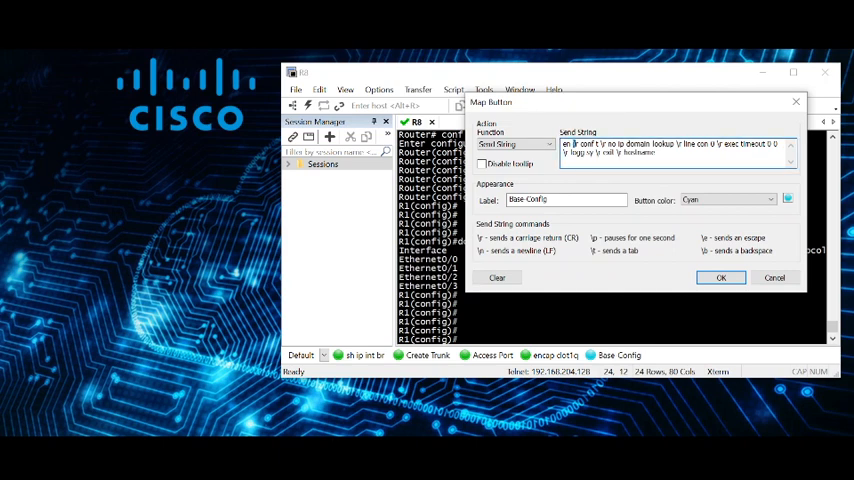
triple_click(678, 148)
type(" \\r")
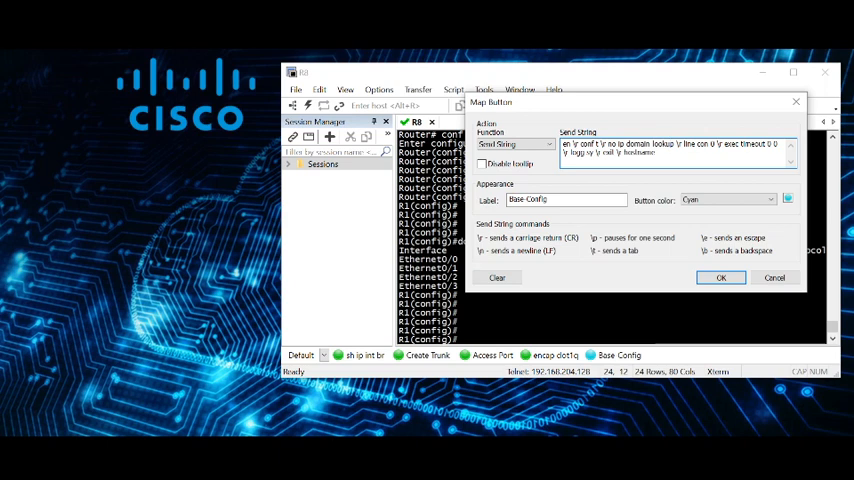
double_click(640, 152)
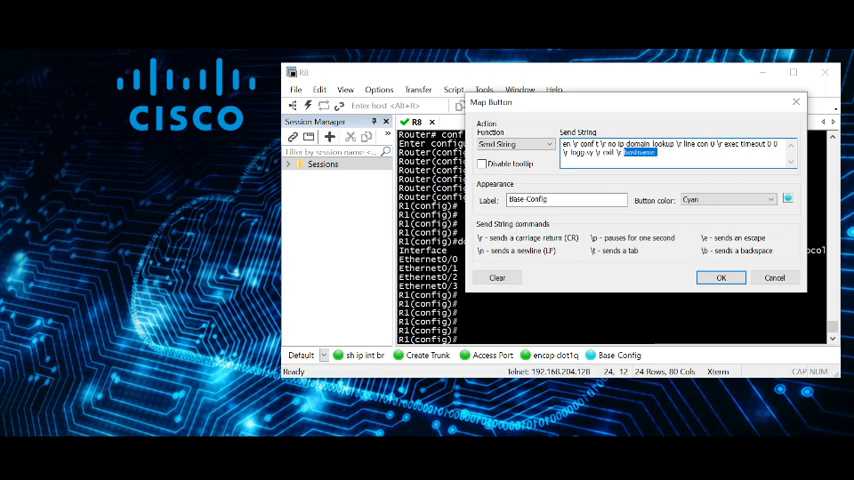